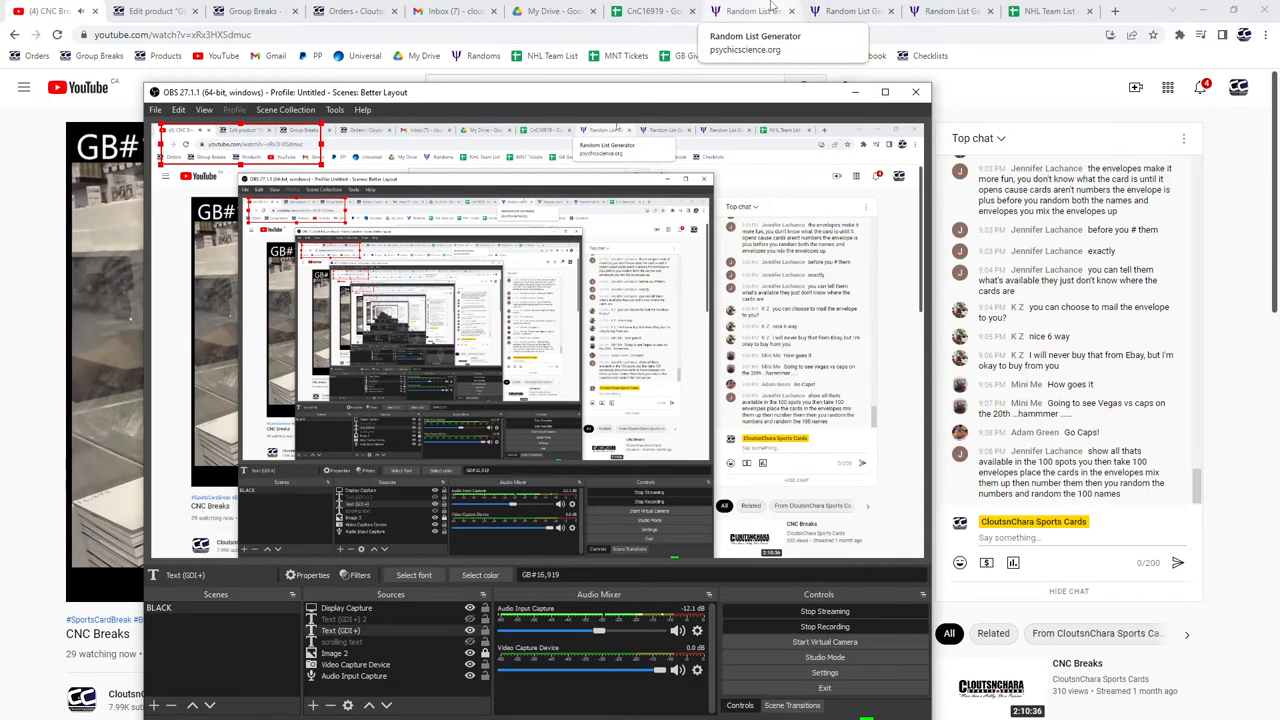
Reshuffle the buyer-and-spot list (43 entries) and select the generated output
{"action": "left_click", "coordinate": [750, 11]}
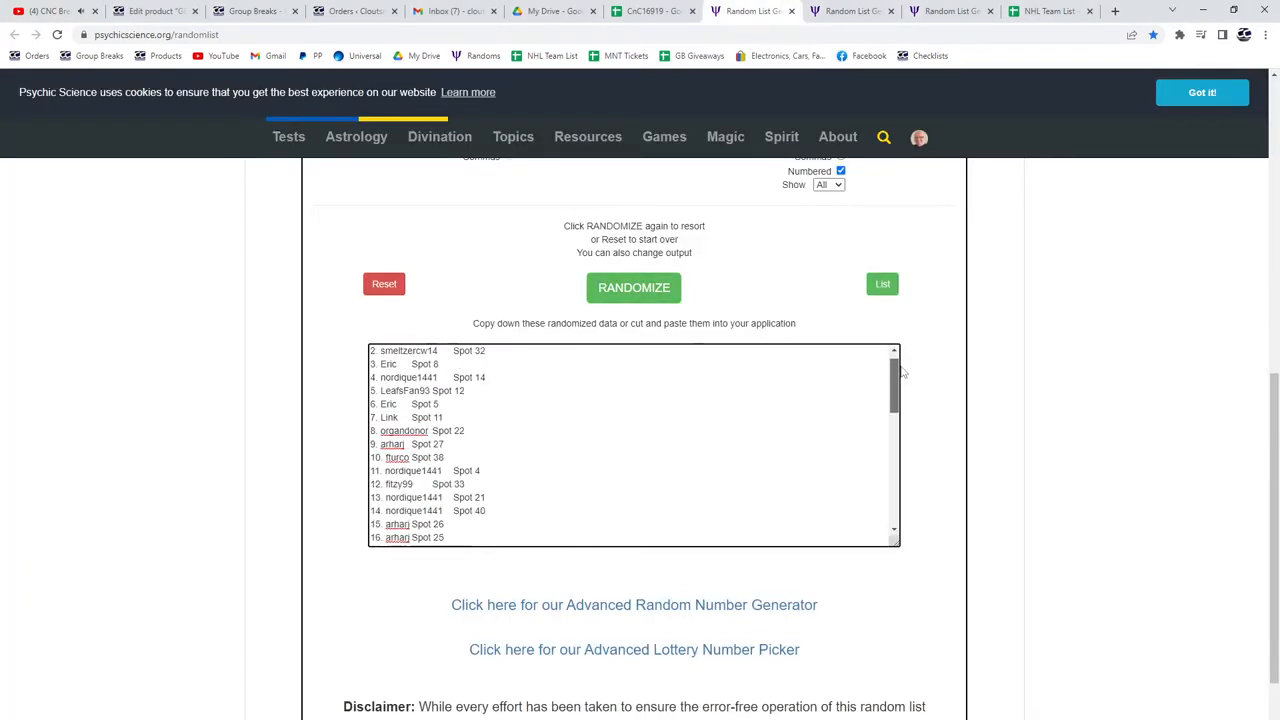
{"action": "left_click", "coordinate": [633, 287]}
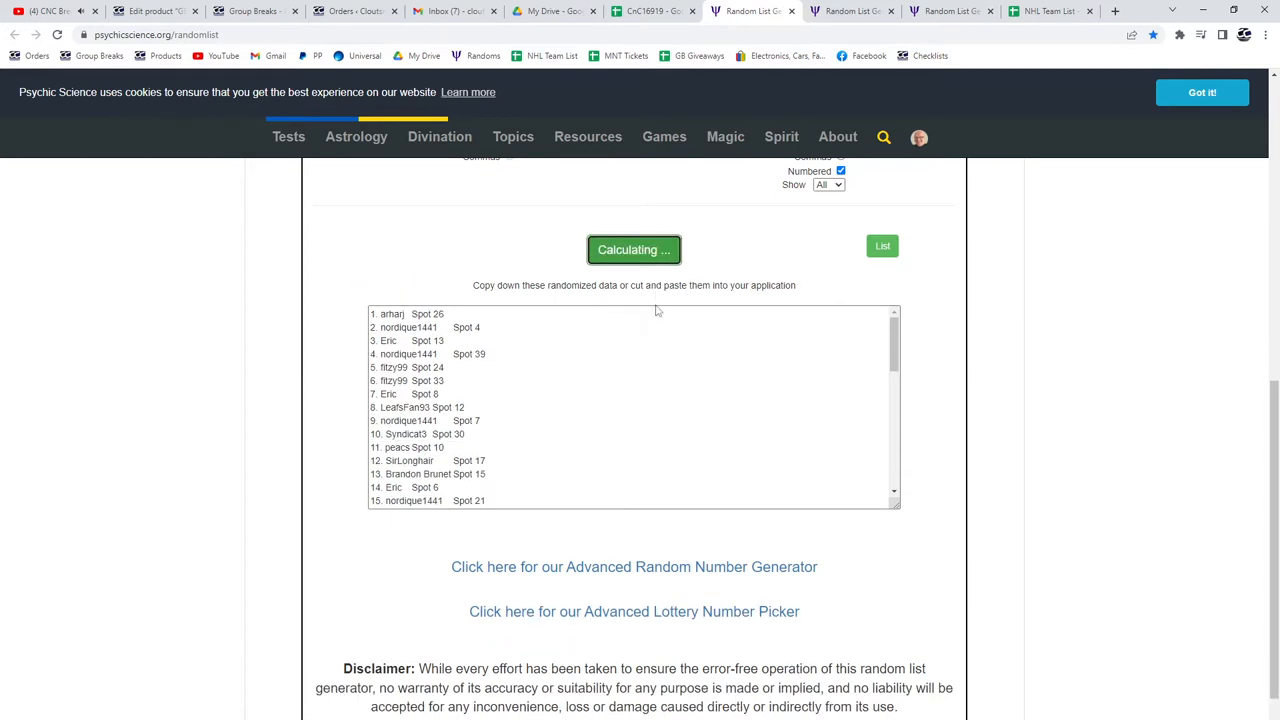
{"action": "left_click", "coordinate": [634, 249]}
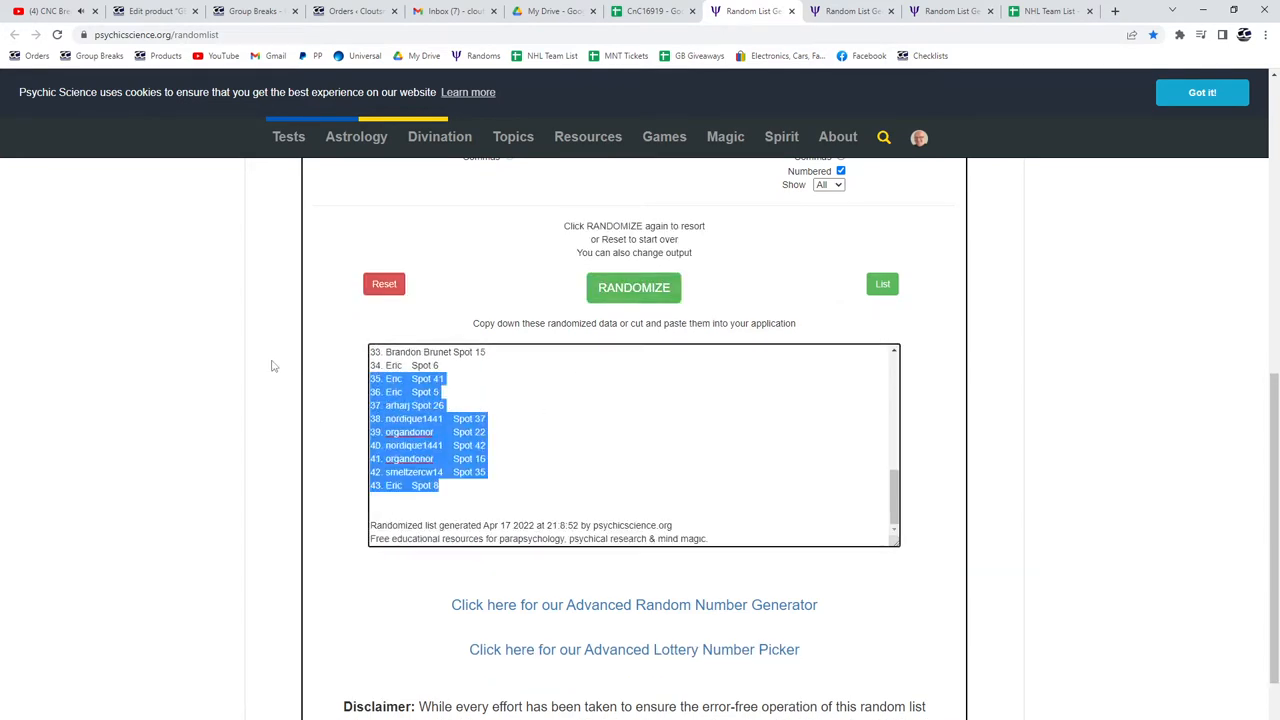
Paste the shuffled buyers into CnC16919 and reshuffle the 2015 UD Team Canada base cards
{"action": "left_click", "coordinate": [651, 11]}
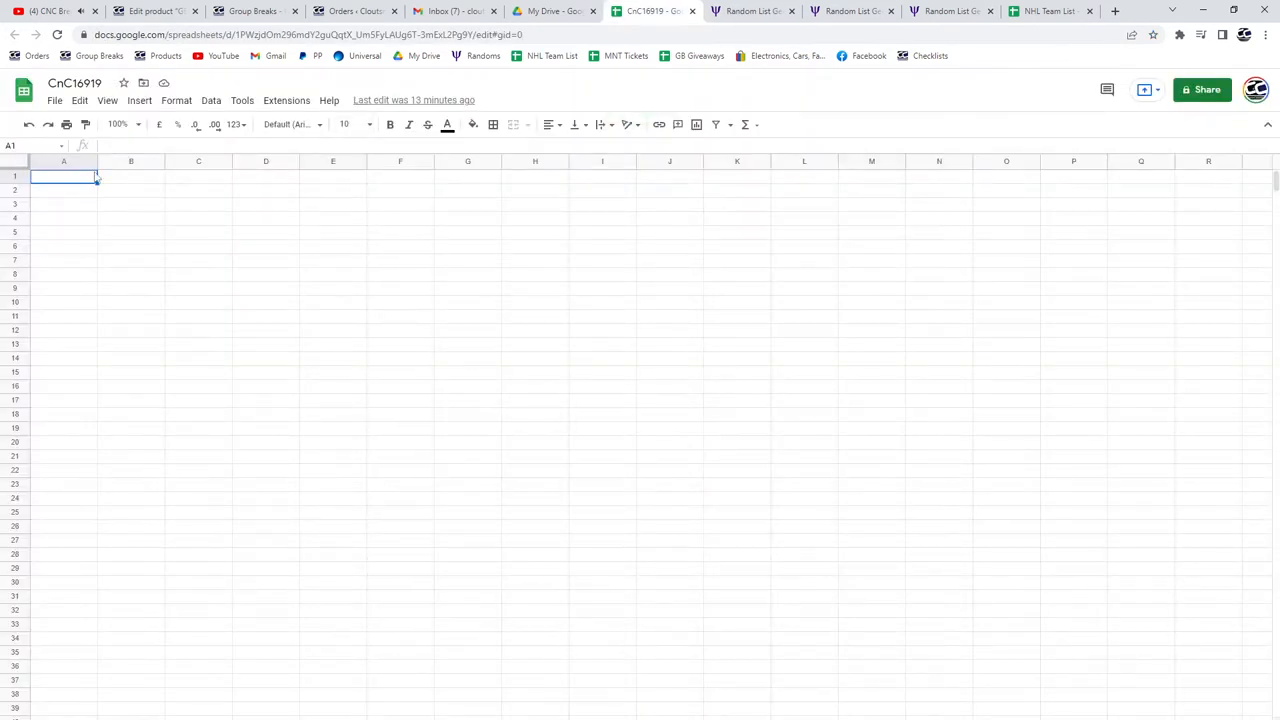
{"action": "key", "text": "ctrl+v"}
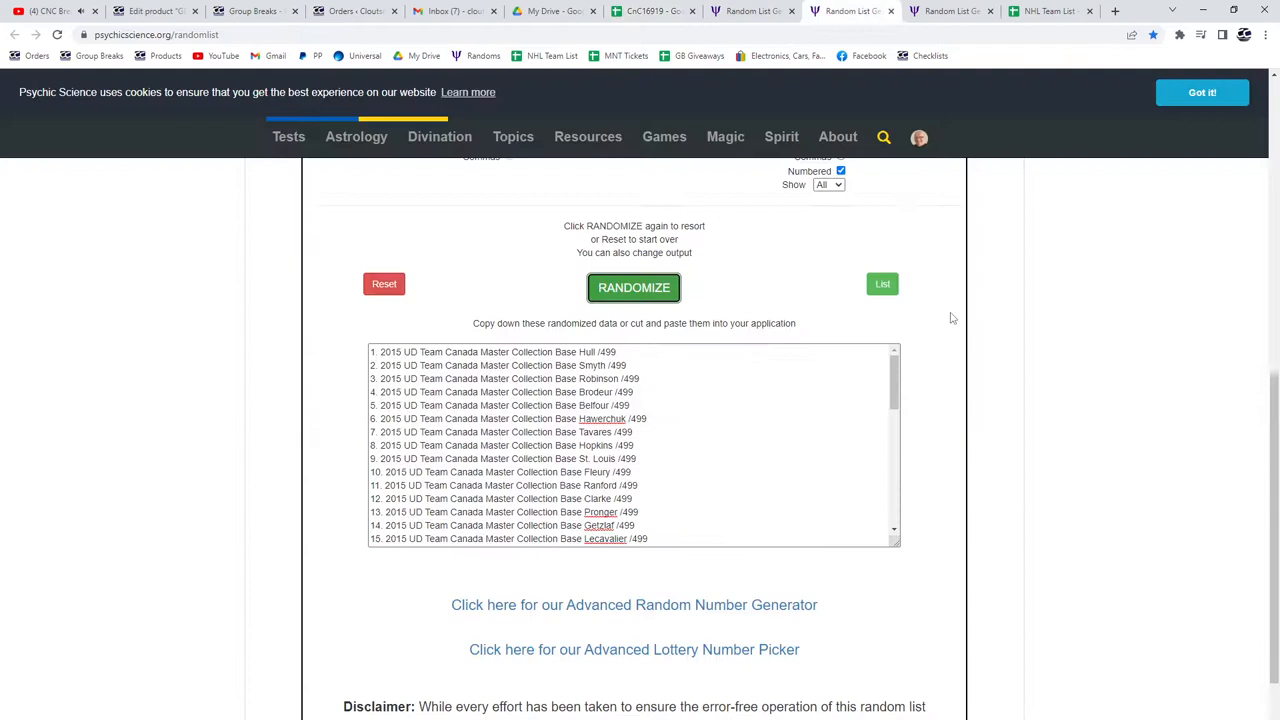
{"action": "mouse_move", "coordinate": [634, 288]}
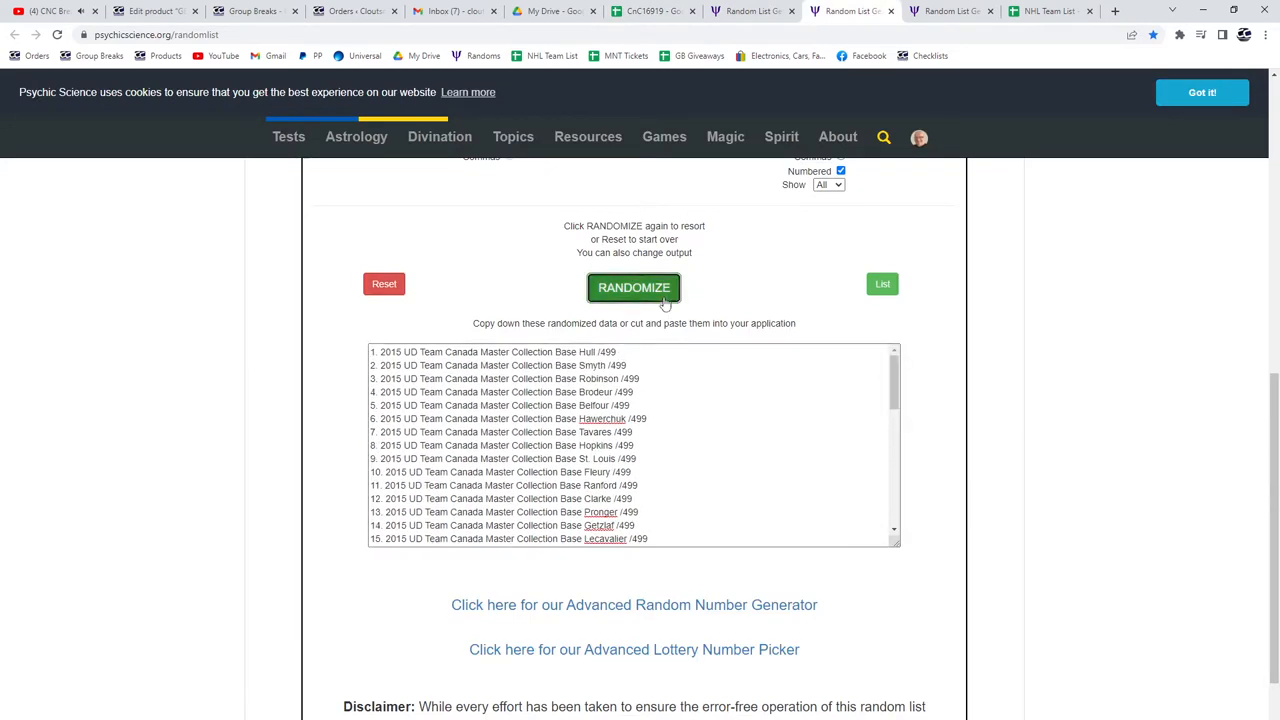
{"action": "left_click", "coordinate": [633, 288]}
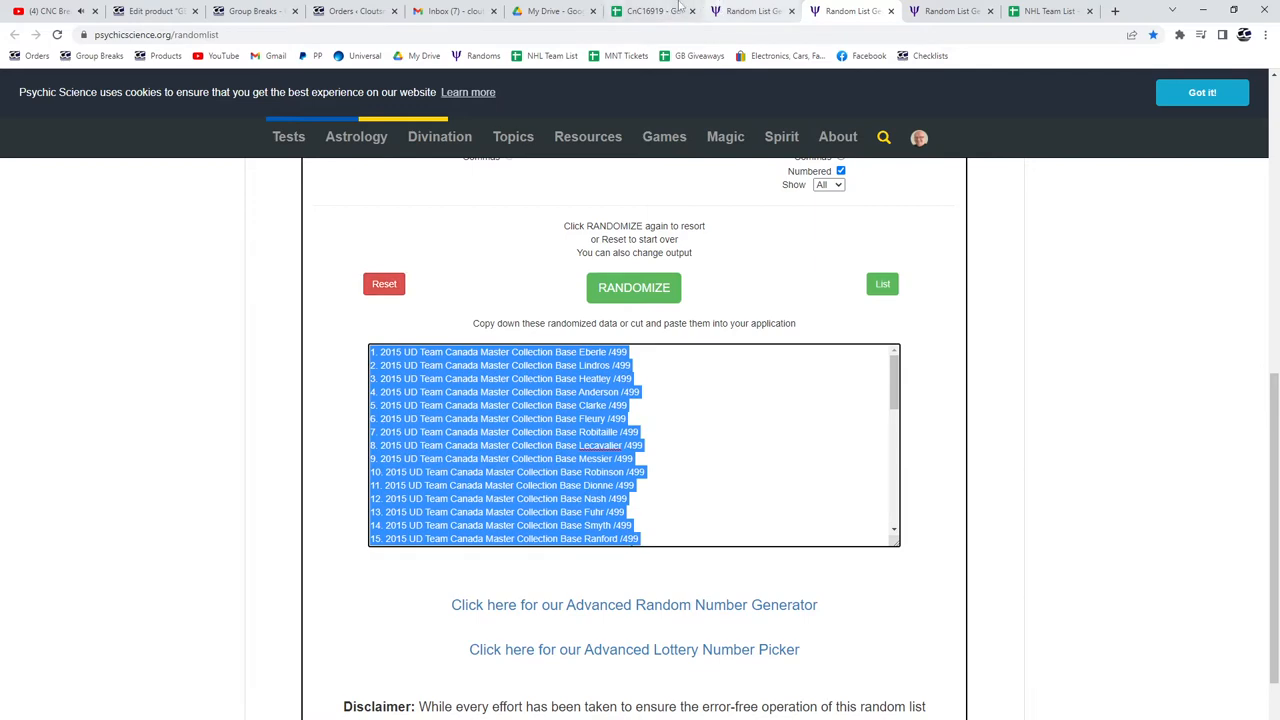
{"action": "left_click", "coordinate": [650, 11]}
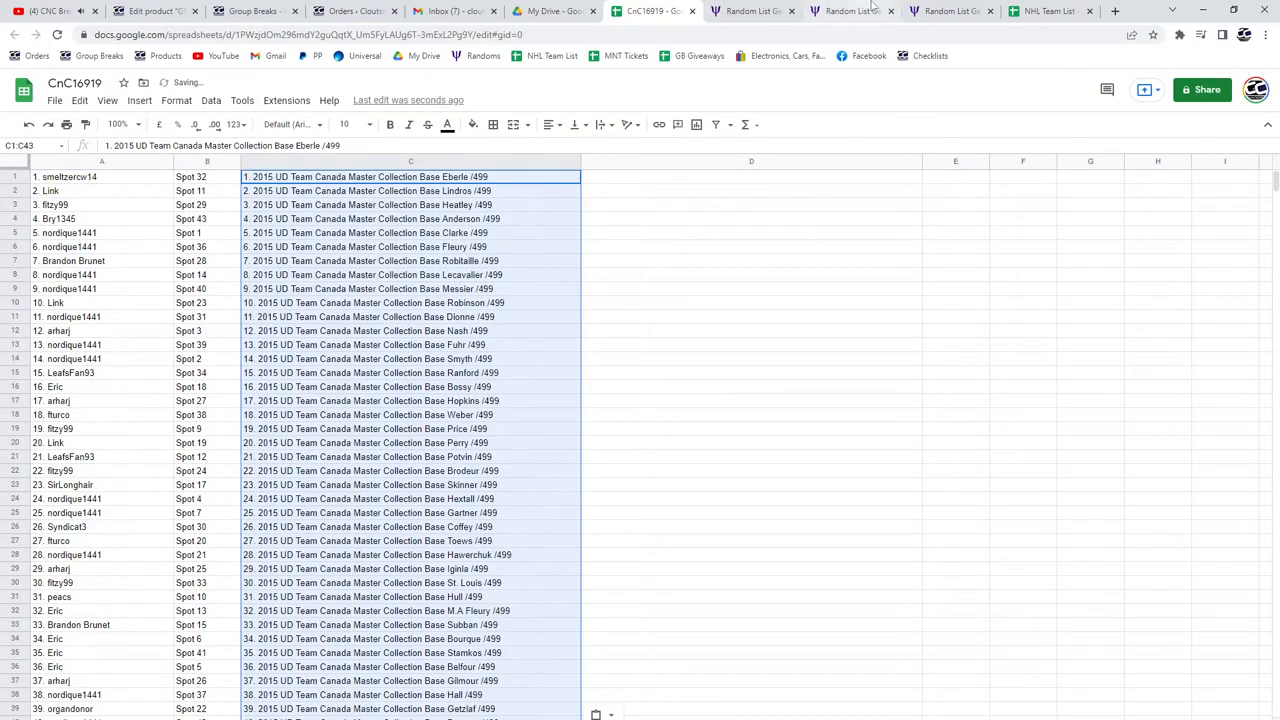
Reshuffle the quad jerseys, autographs and other hits list and return to CnC16919
{"action": "left_click", "coordinate": [950, 11]}
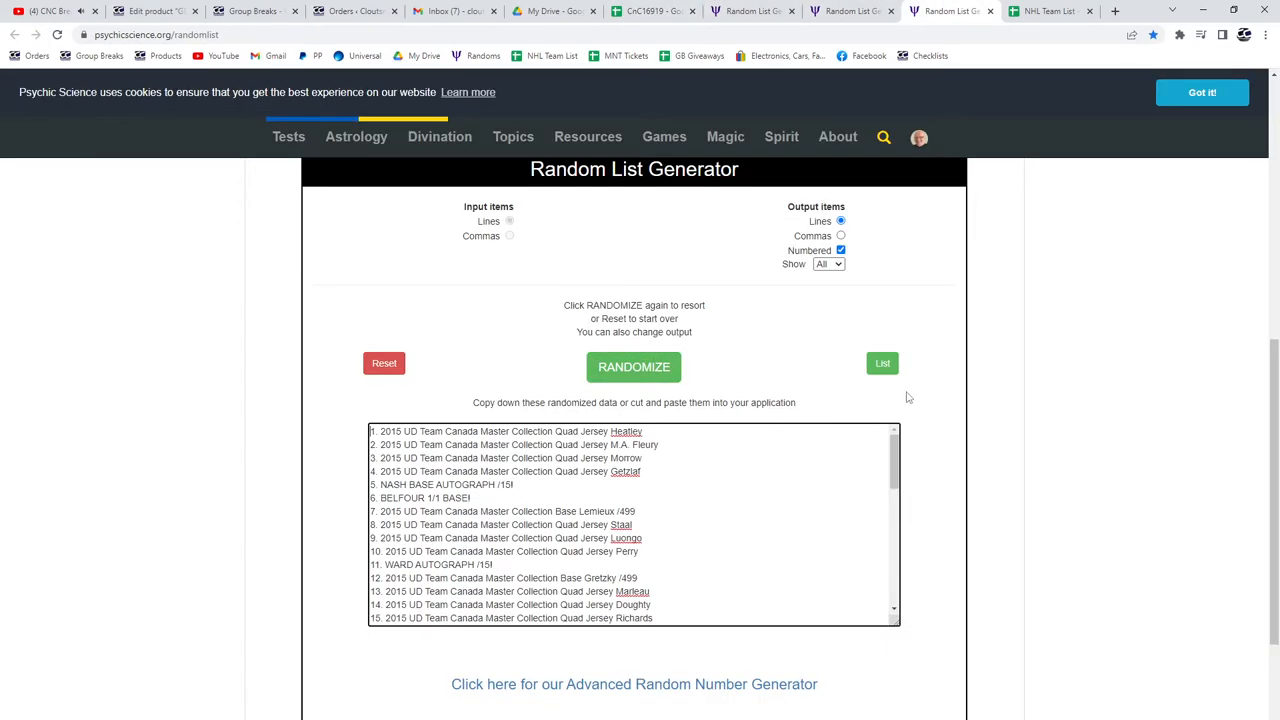
{"action": "left_click", "coordinate": [634, 367]}
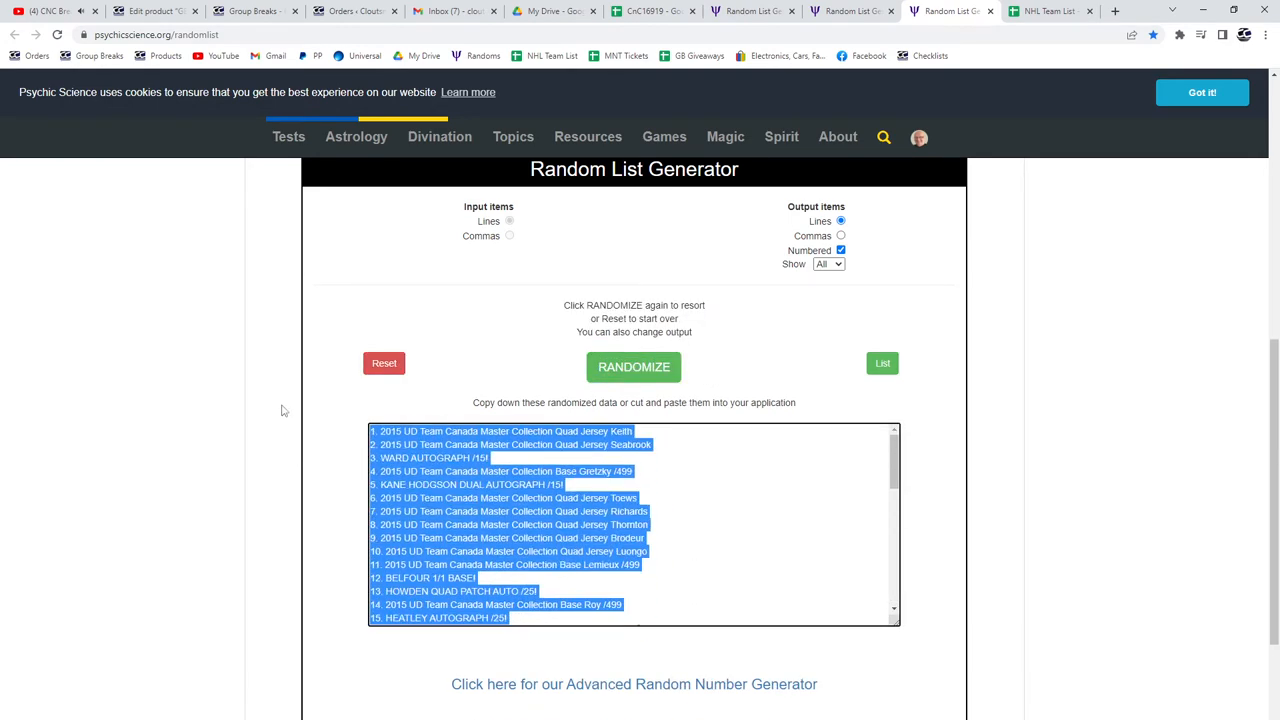
{"action": "left_click", "coordinate": [650, 11]}
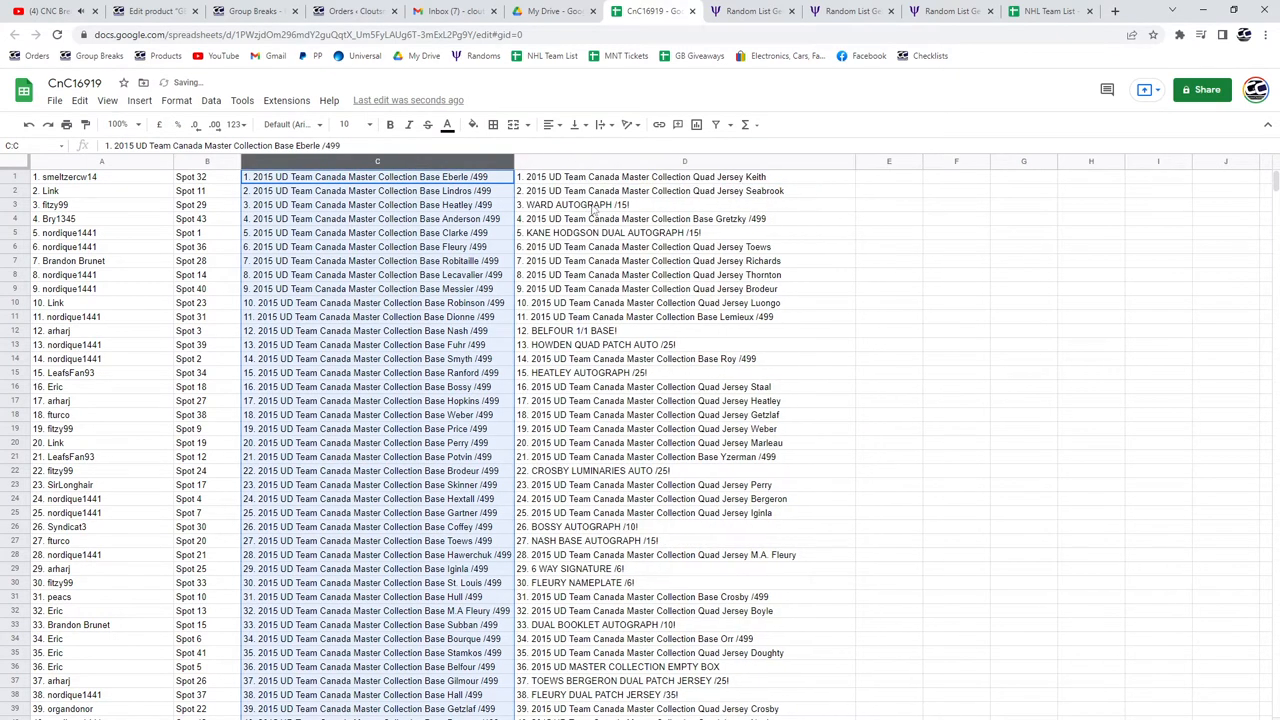
Bold rows 3, 5, 12, 13, 15, 22: Ward, Kane Hodgson, Belfour, Howden, Heatley, Crosby hits
{"action": "left_click", "coordinate": [684, 204]}
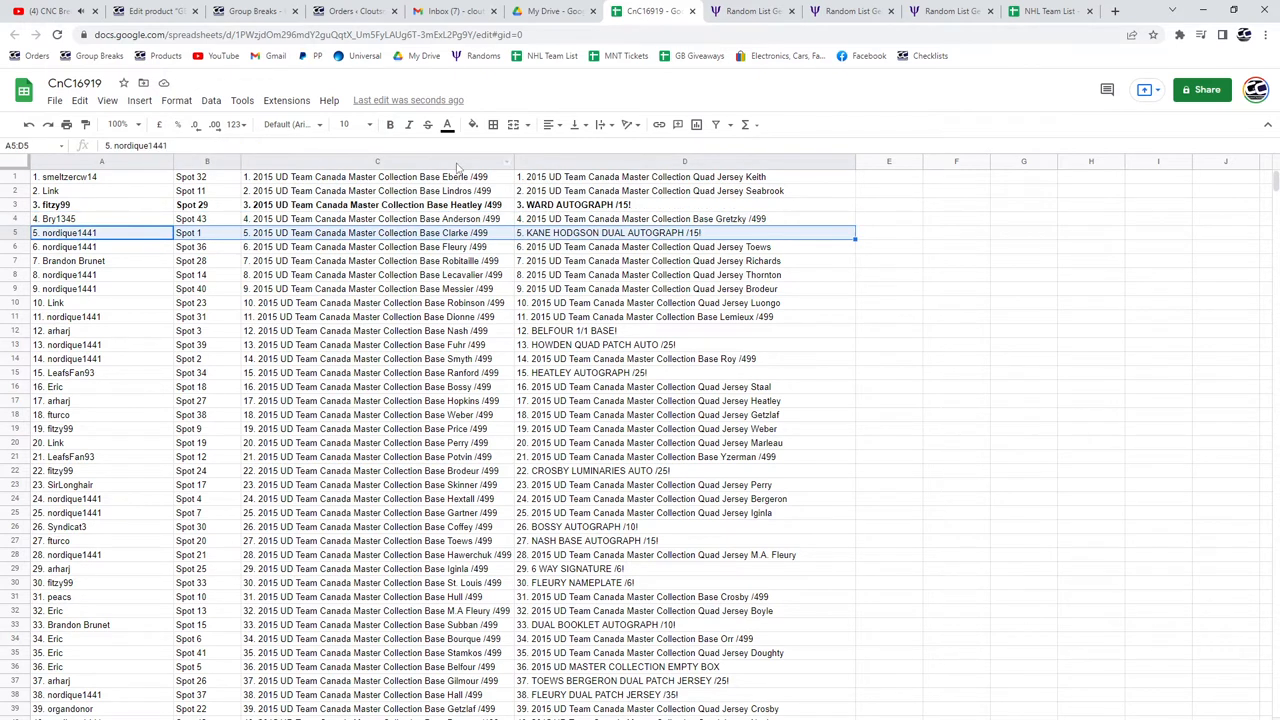
{"action": "left_click", "coordinate": [684, 330]}
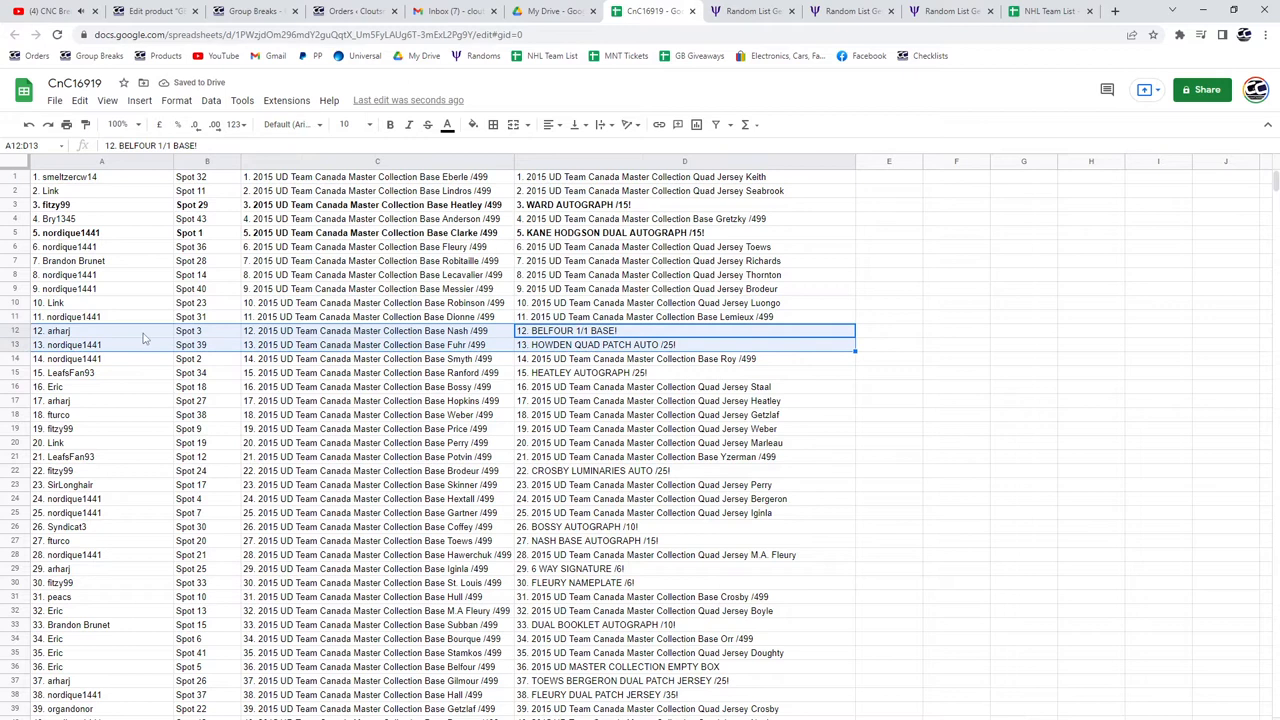
{"action": "left_click", "coordinate": [55, 331]}
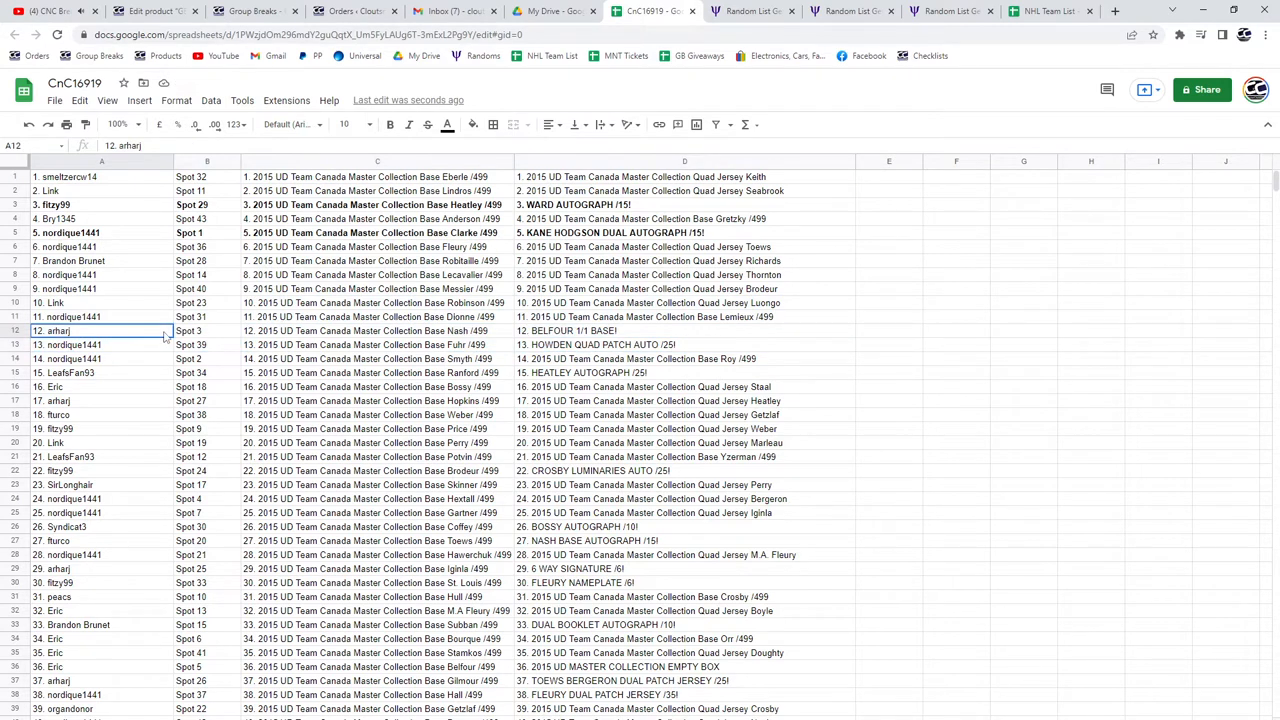
{"action": "left_click", "coordinate": [389, 124]}
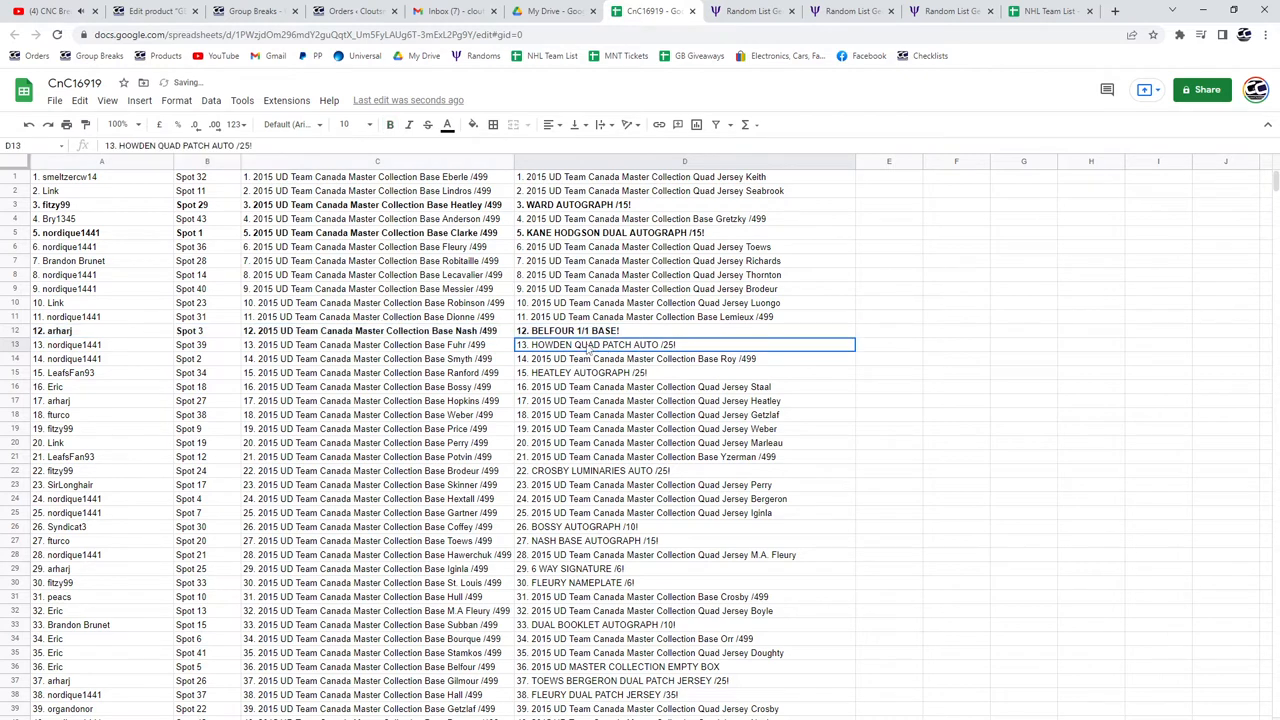
{"action": "left_click", "coordinate": [143, 345]}
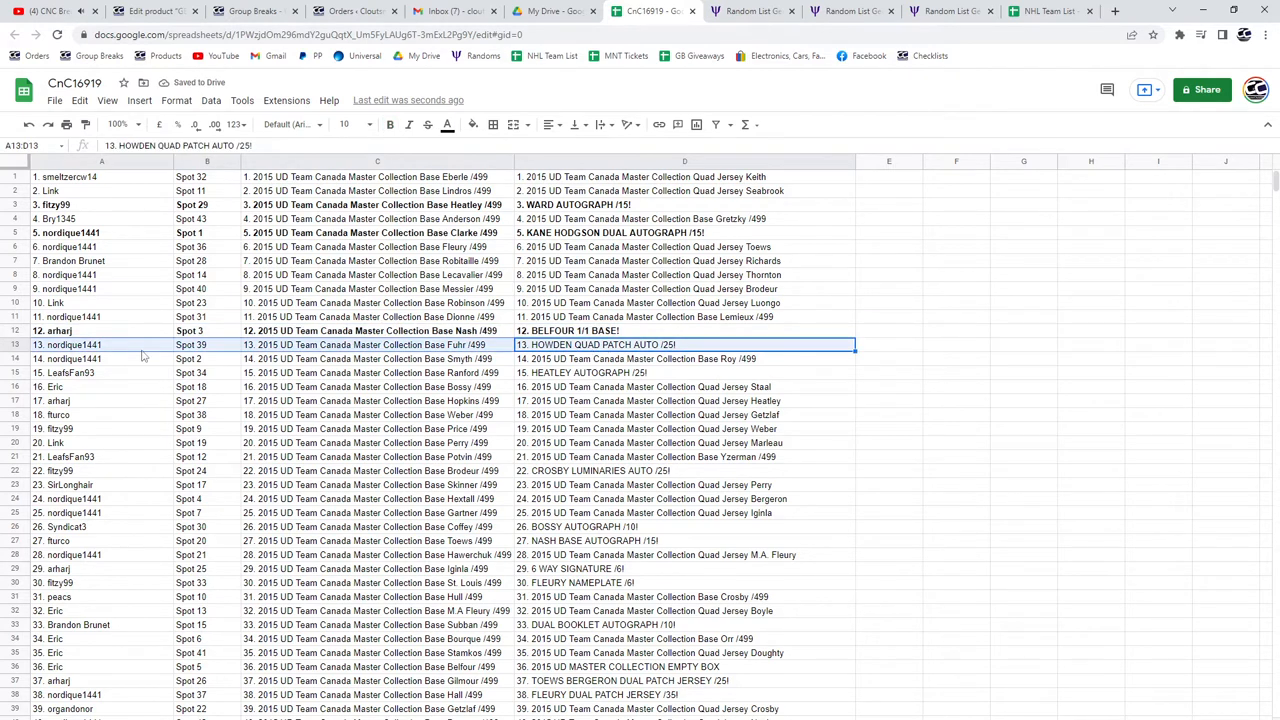
{"action": "left_click", "coordinate": [390, 124]}
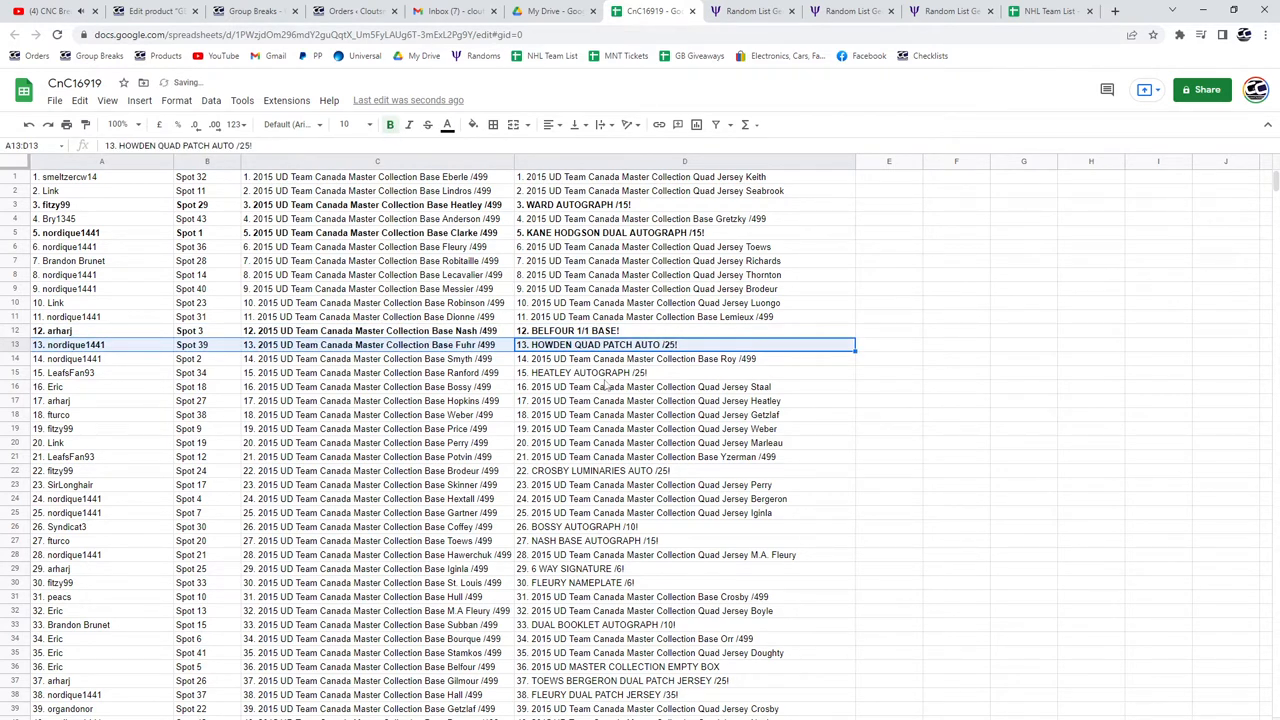
{"action": "left_click", "coordinate": [684, 372]}
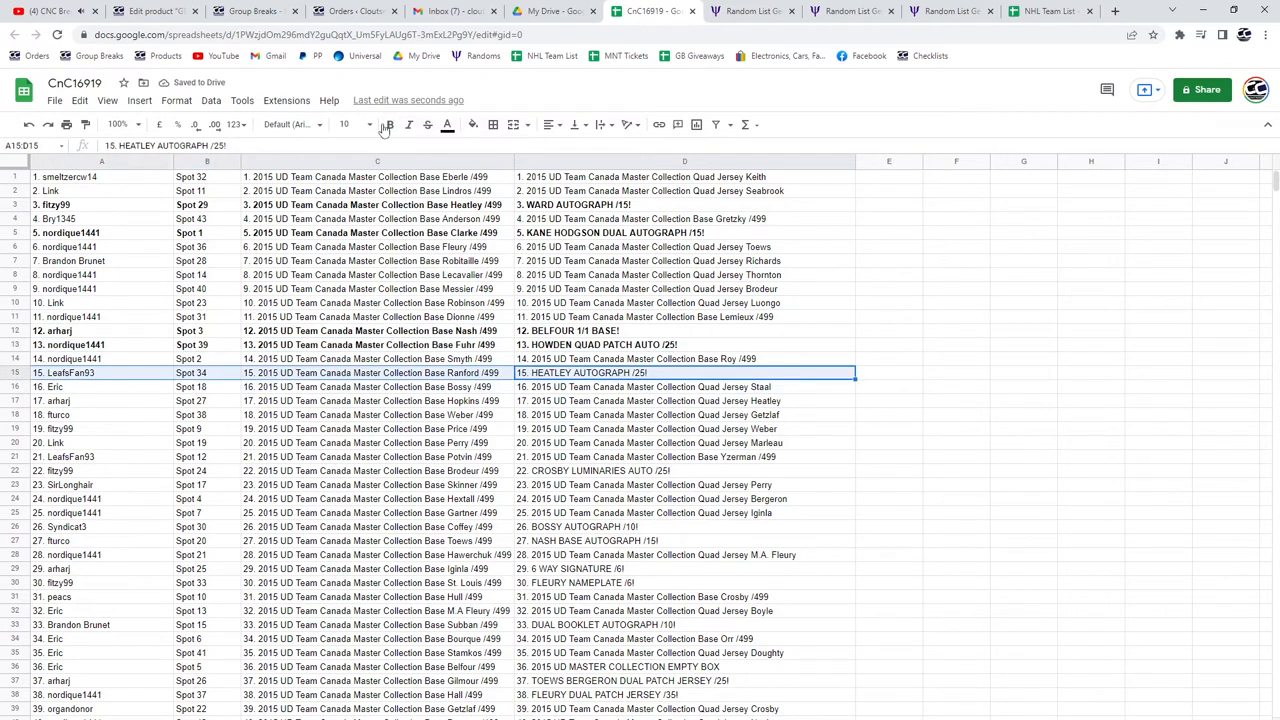
{"action": "left_click", "coordinate": [388, 124]}
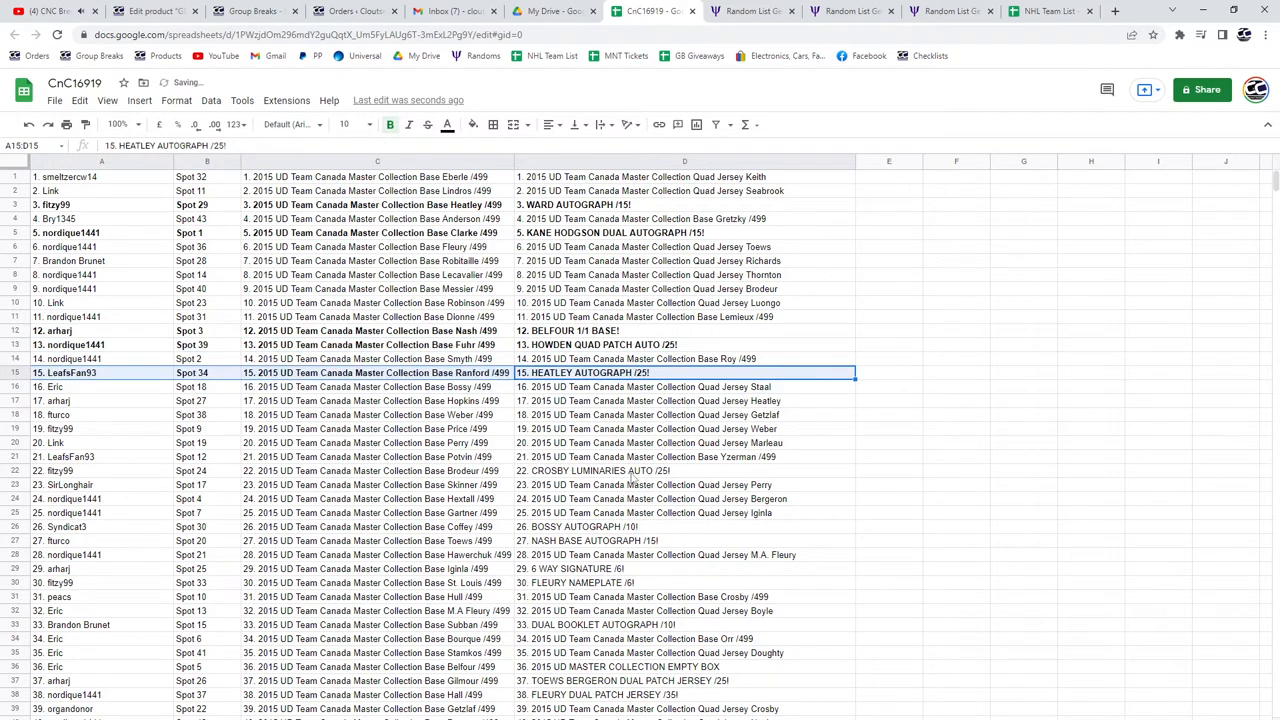
{"action": "left_click", "coordinate": [595, 470]}
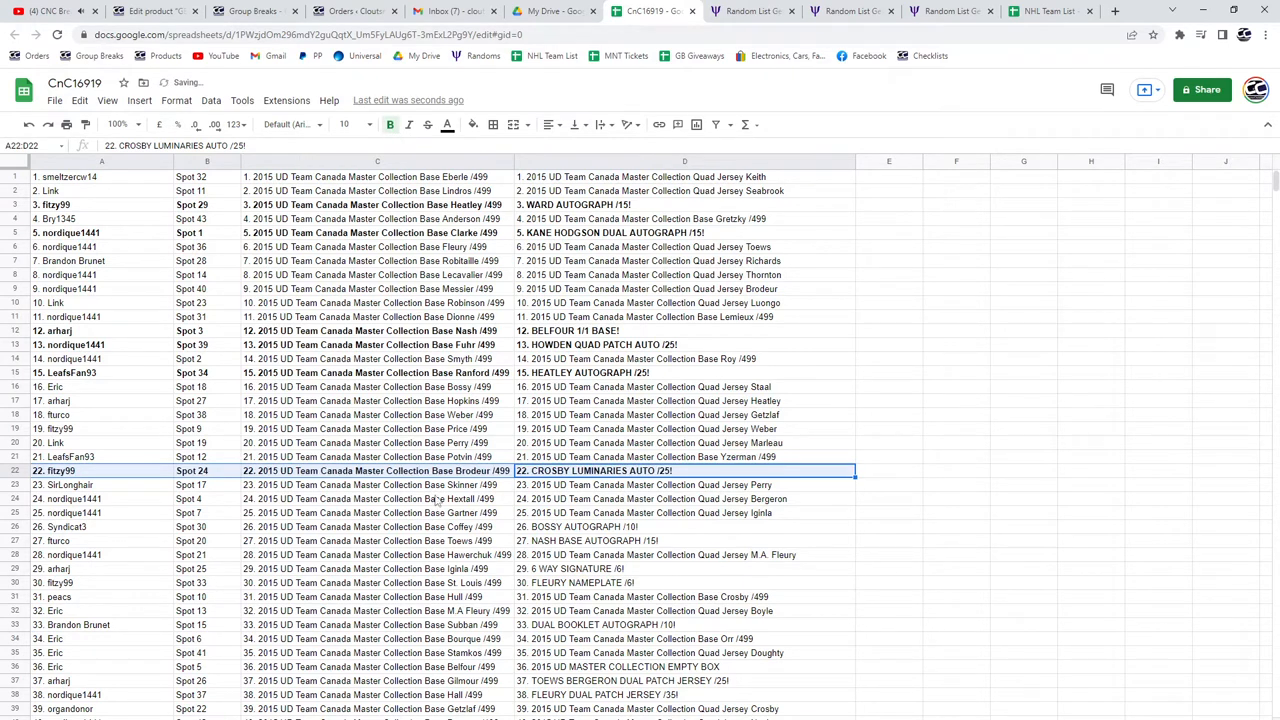
Bold rows 26–43: Bossy, Nash, 6 Way Signature, Dual Booklet, Toews-Bergeron, Fleury, Gallagher hits
{"action": "scroll", "scroll_direction": "down", "scroll_amount": 3}
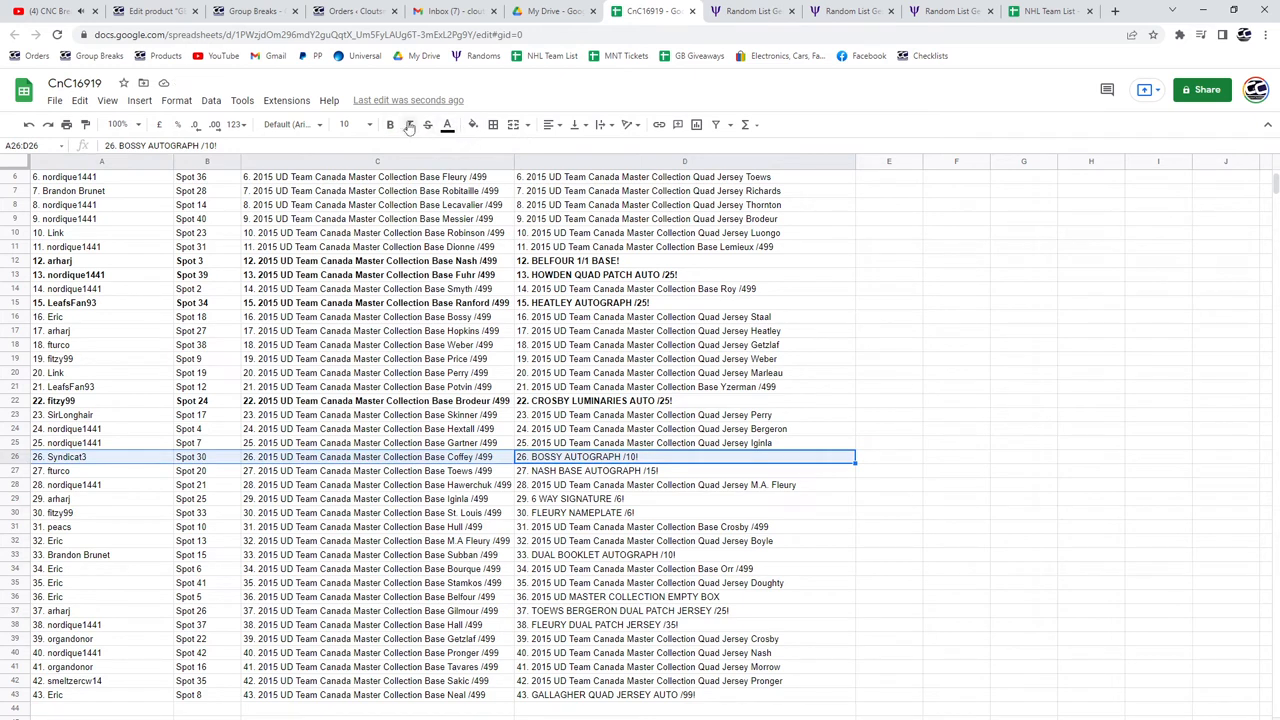
{"action": "left_click", "coordinate": [390, 124]}
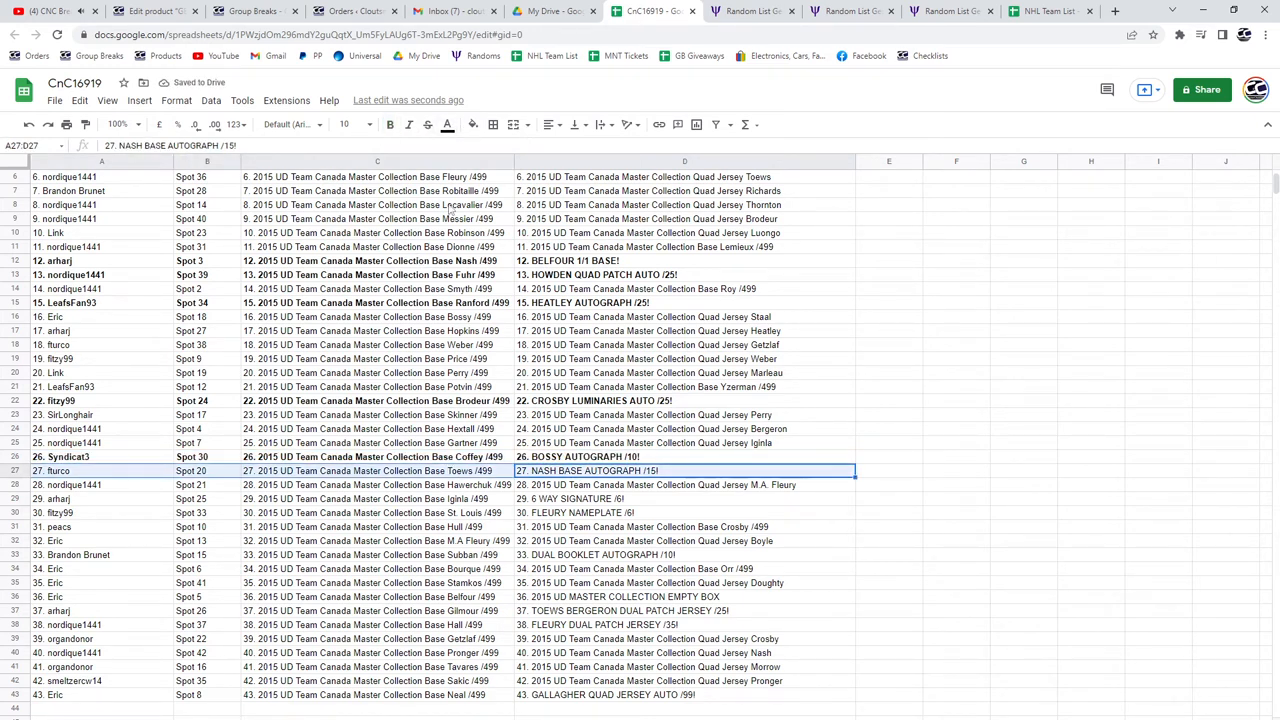
{"action": "left_click", "coordinate": [390, 124]}
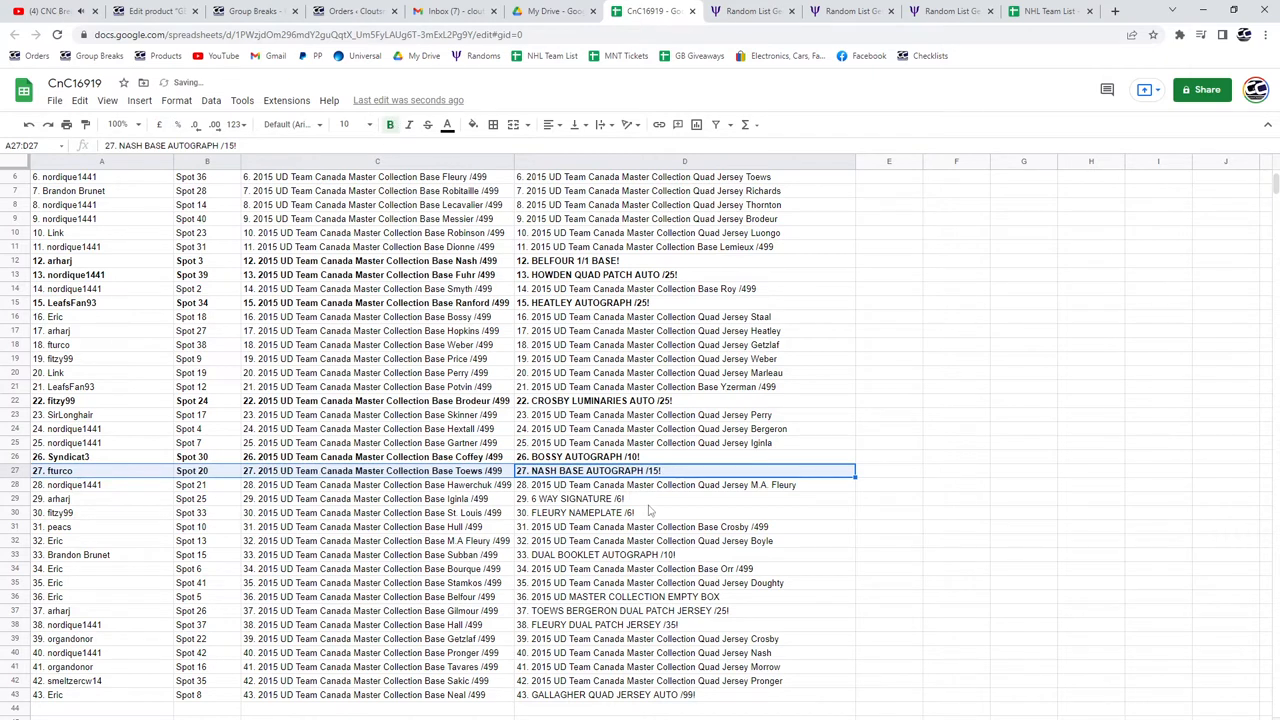
{"action": "left_click", "coordinate": [649, 498]}
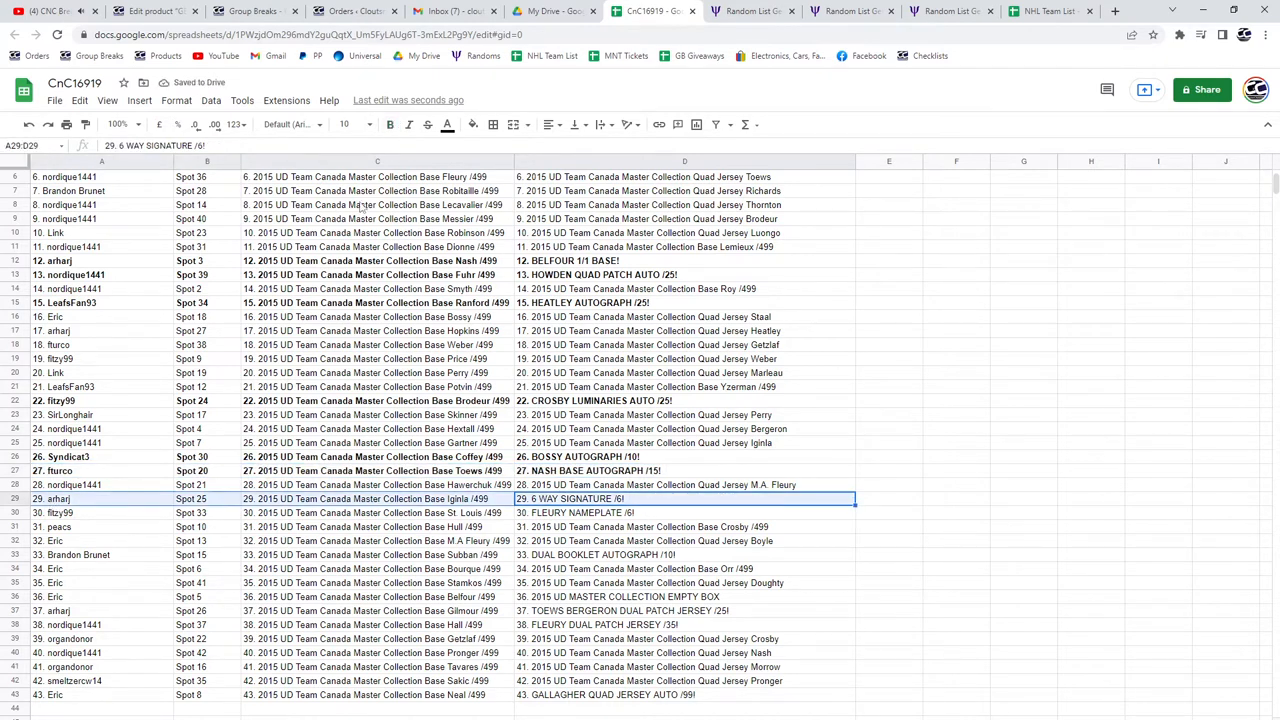
{"action": "left_click", "coordinate": [389, 124]}
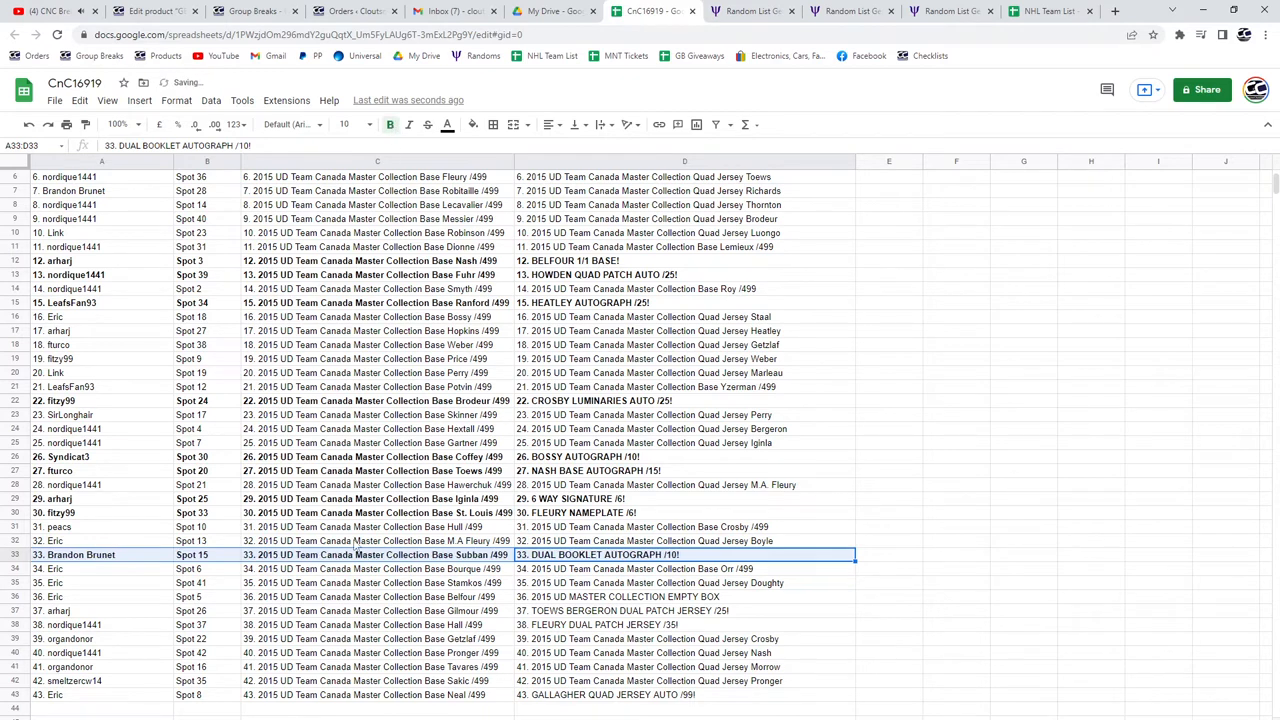
{"action": "left_click", "coordinate": [684, 596]}
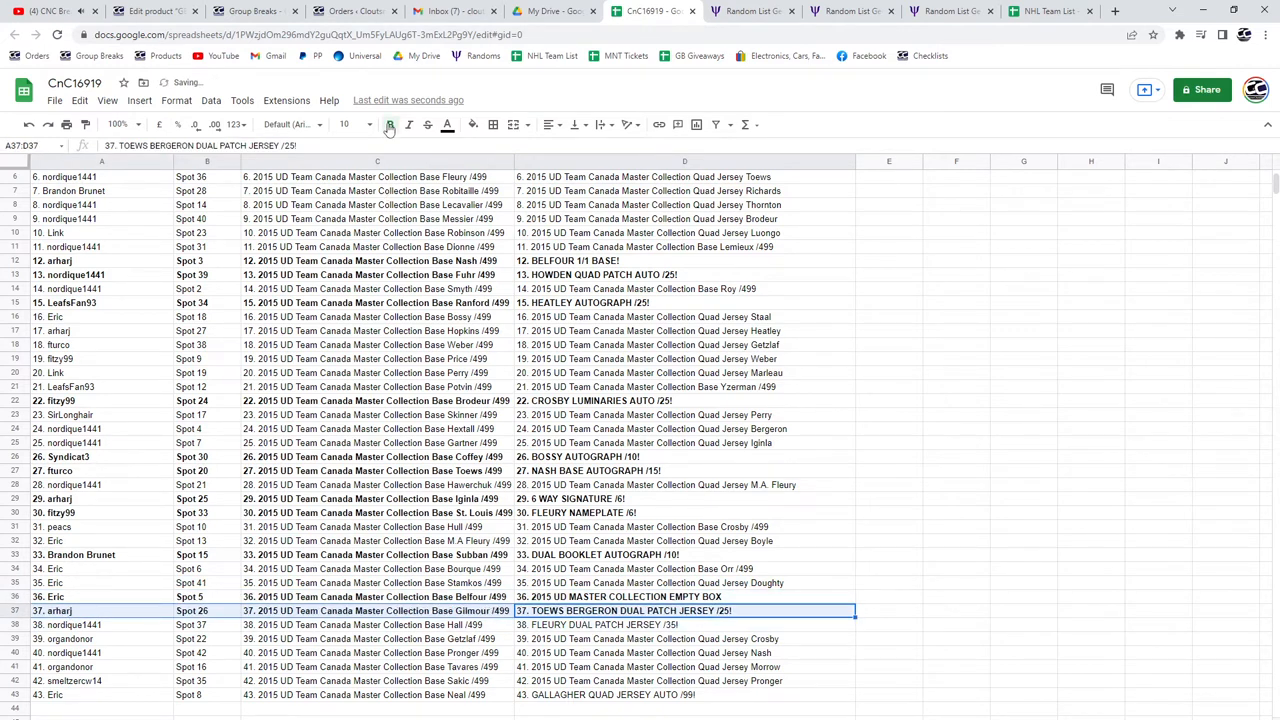
{"action": "left_click", "coordinate": [389, 124]}
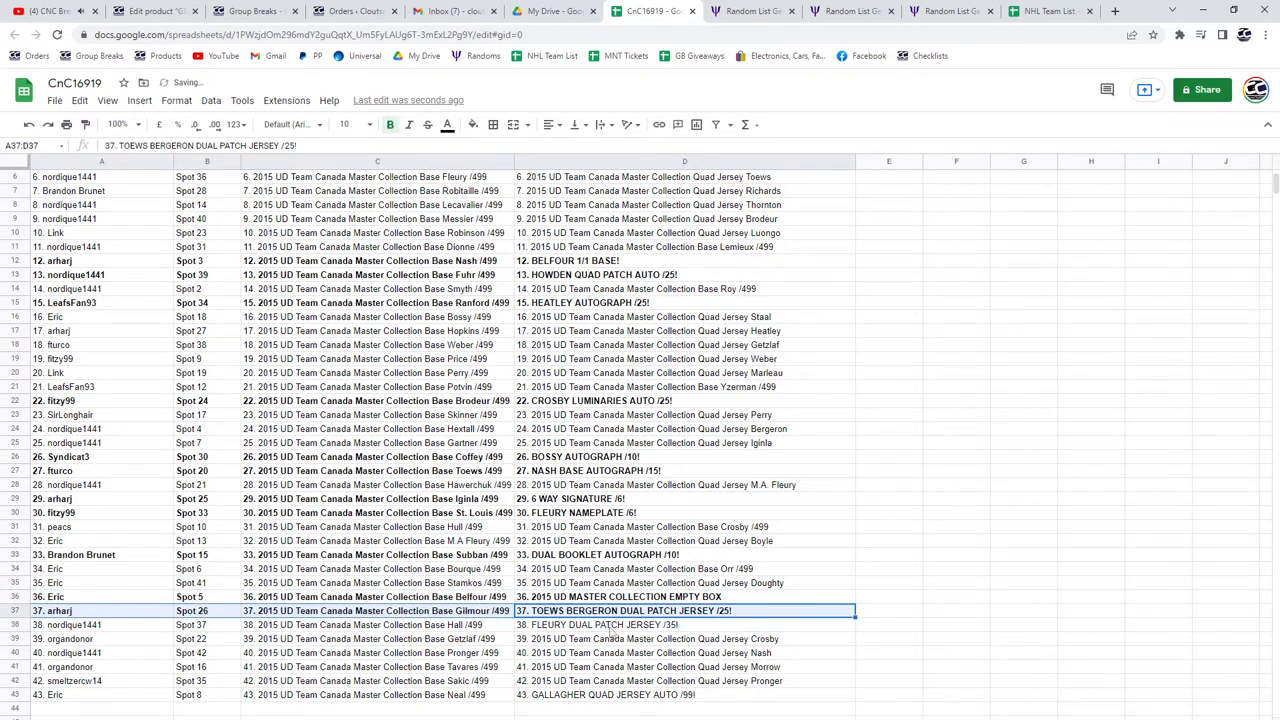
{"action": "left_click", "coordinate": [684, 624]}
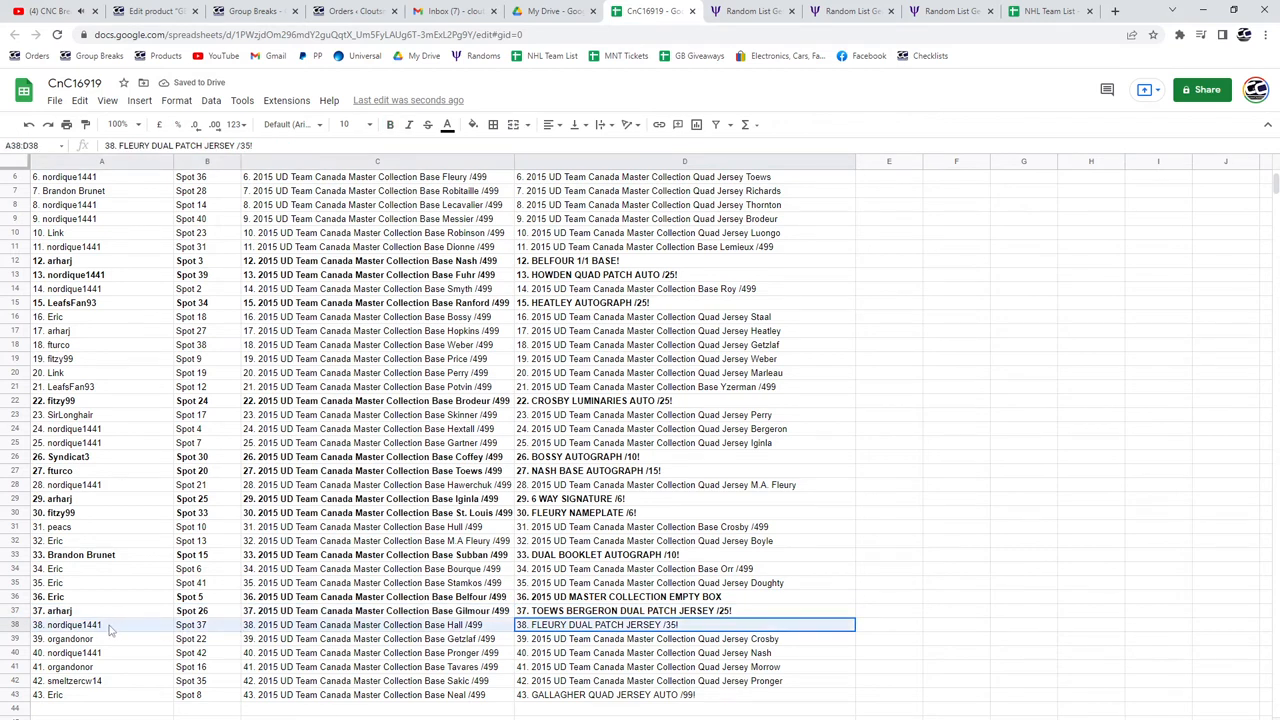
{"action": "left_click", "coordinate": [390, 124]}
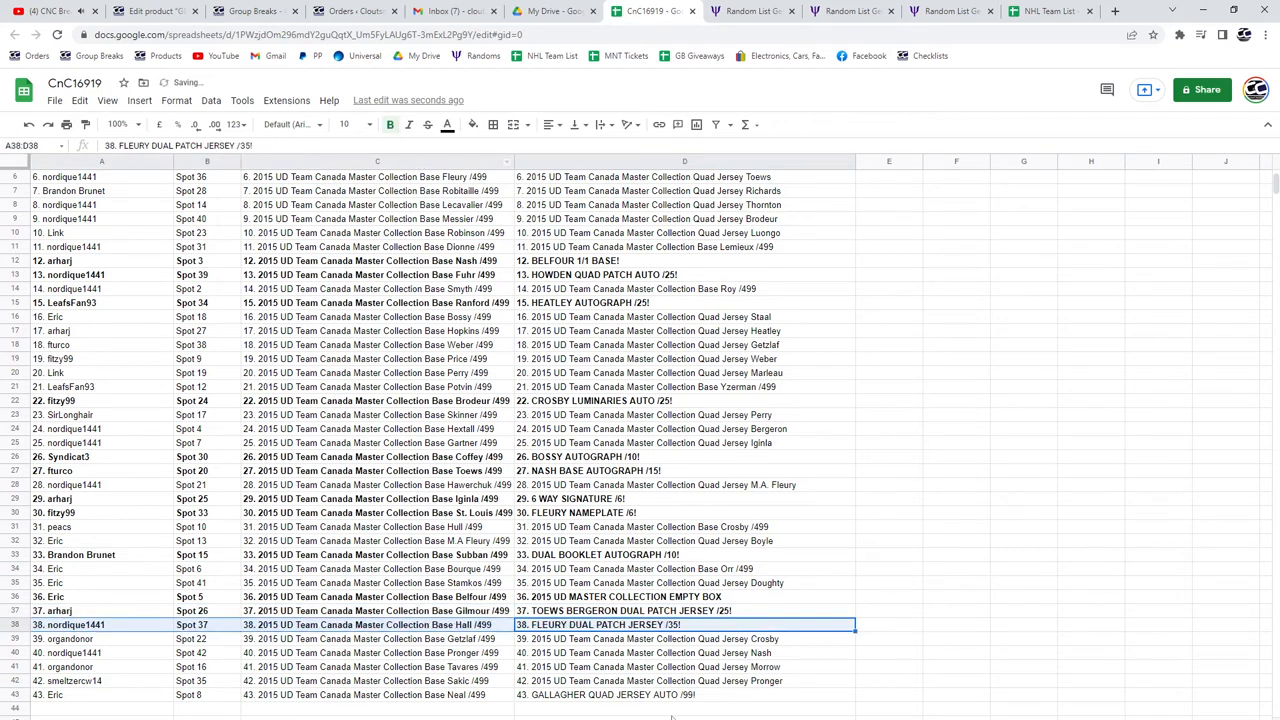
{"action": "left_click", "coordinate": [685, 694]}
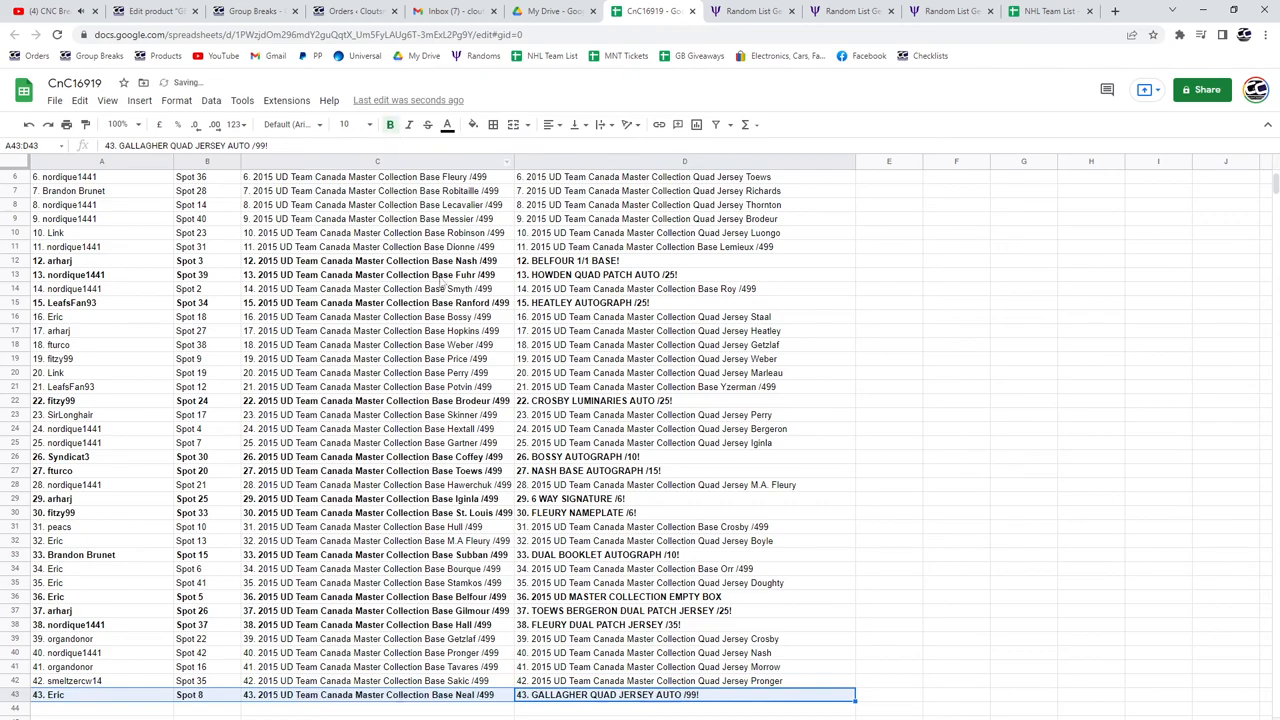